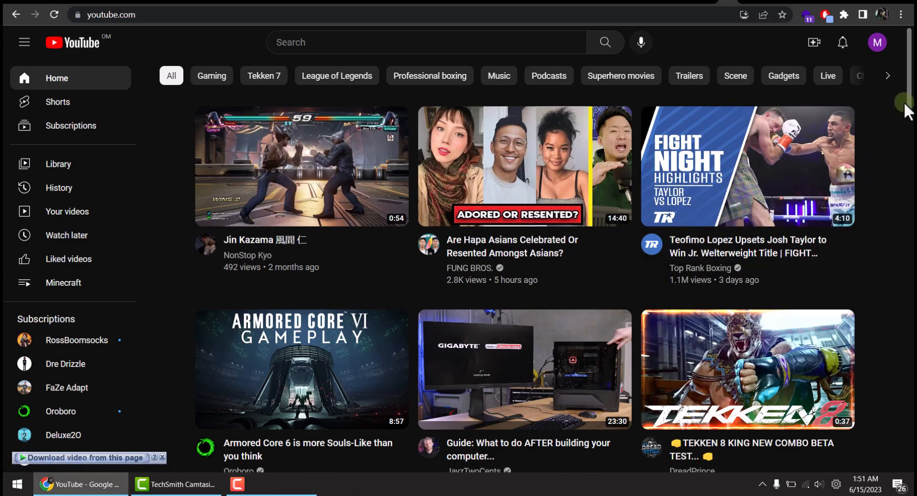
- Go from the home feed to Subscriptions and the Manage view of all subscribed channels
{"action": "scroll", "scroll_direction": "down", "scroll_amount": 3}
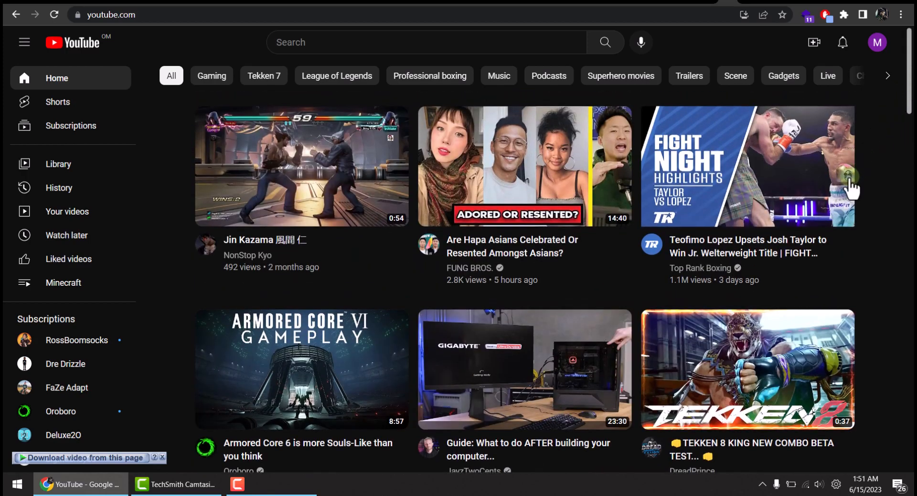
{"action": "scroll", "scroll_direction": "down", "scroll_amount": 3}
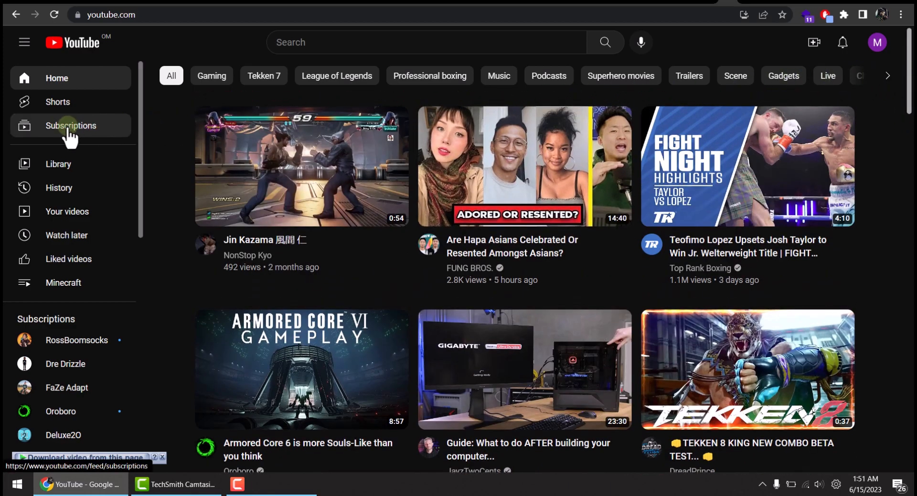
{"action": "left_click", "coordinate": [70, 125]}
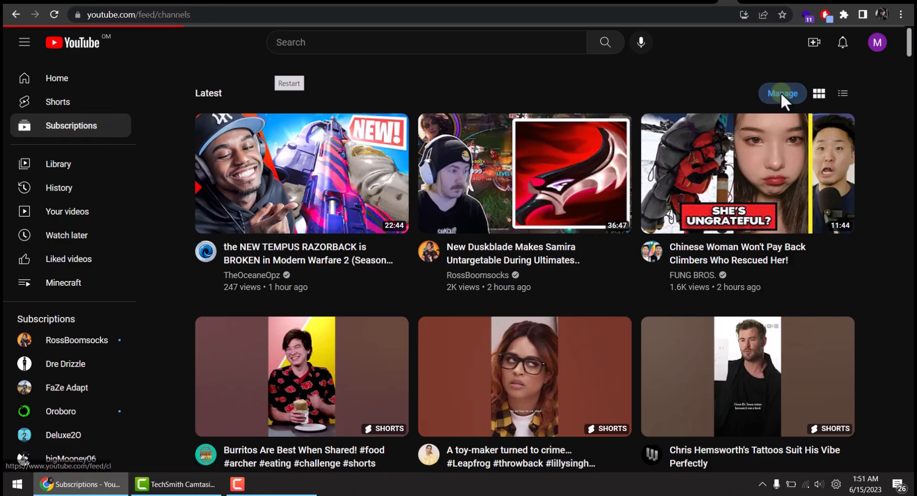
{"action": "left_click", "coordinate": [783, 93]}
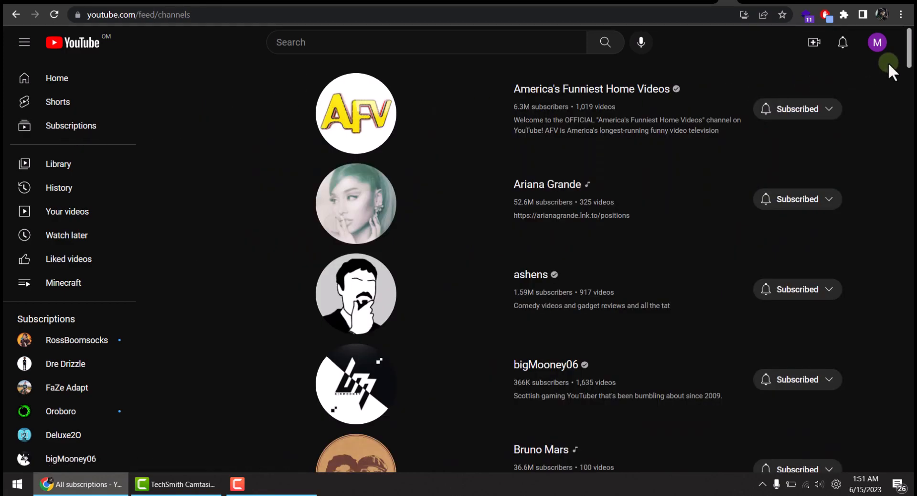
- Scroll down through the full subscribed-channels list to review it
{"action": "scroll", "scroll_direction": "down", "scroll_amount": 3}
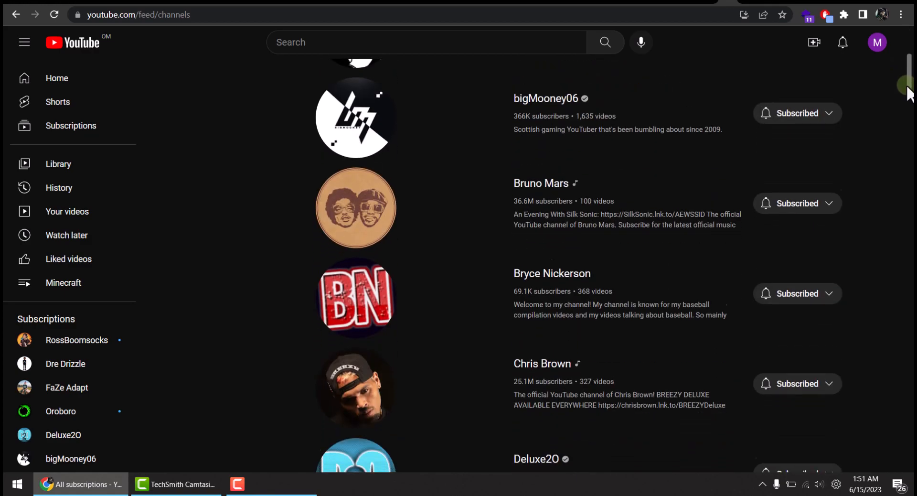
{"action": "scroll", "scroll_direction": "down", "scroll_amount": 3}
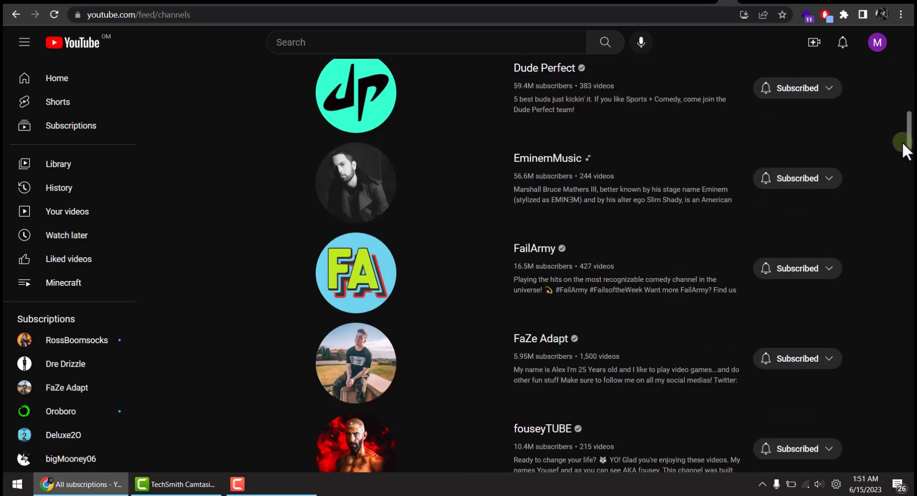
{"action": "scroll", "scroll_direction": "down", "scroll_amount": 3}
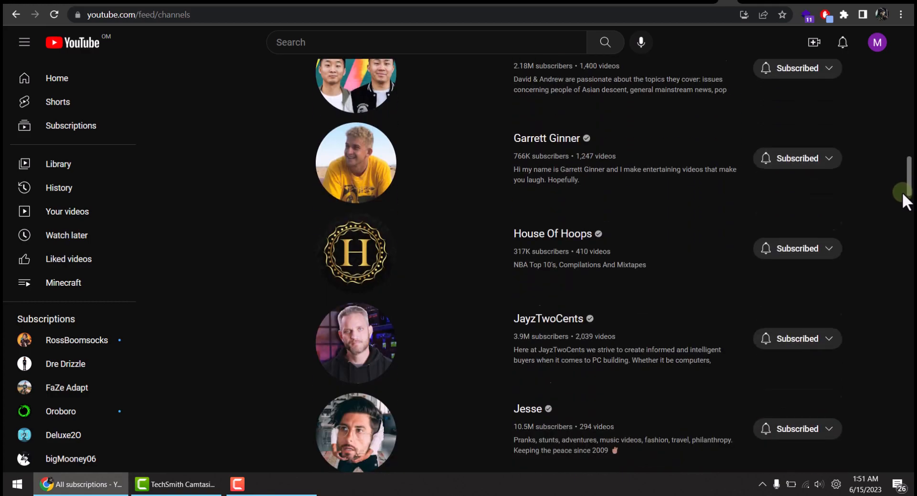
{"action": "scroll", "scroll_direction": "down", "scroll_amount": 3}
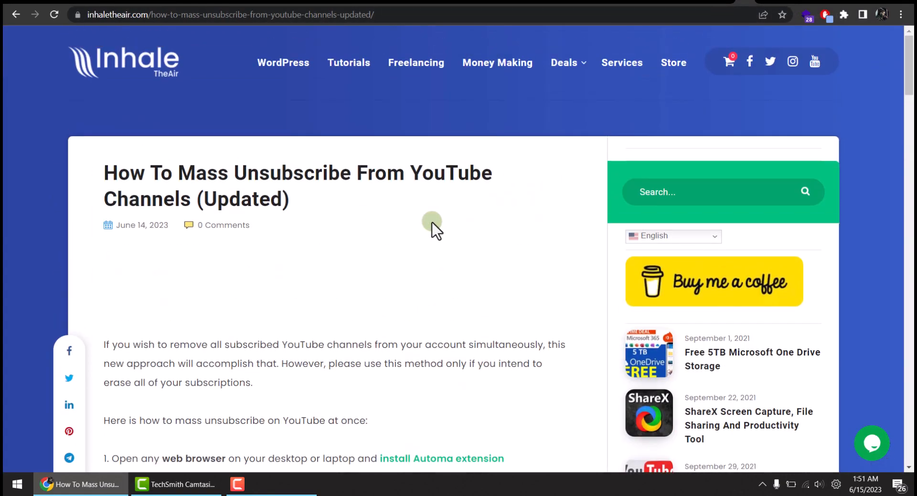
{"action": "mouse_move", "coordinate": [113, 82]}
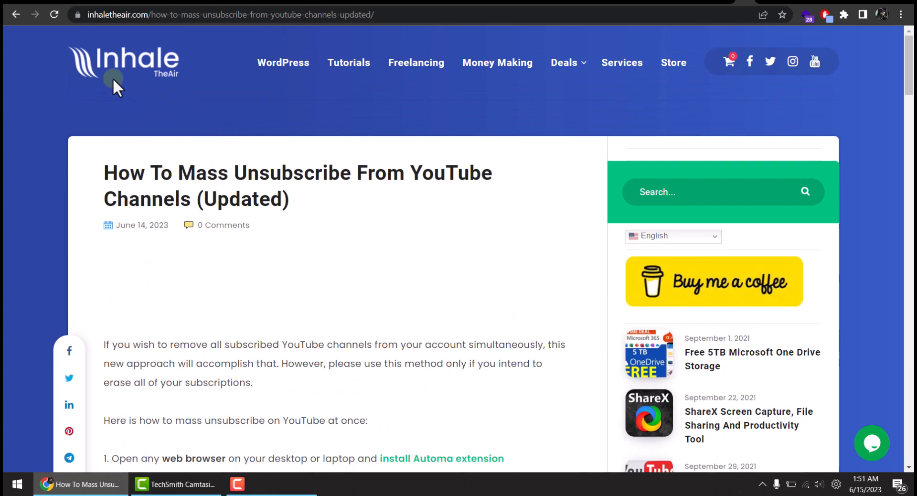
{"action": "mouse_move", "coordinate": [308, 127]}
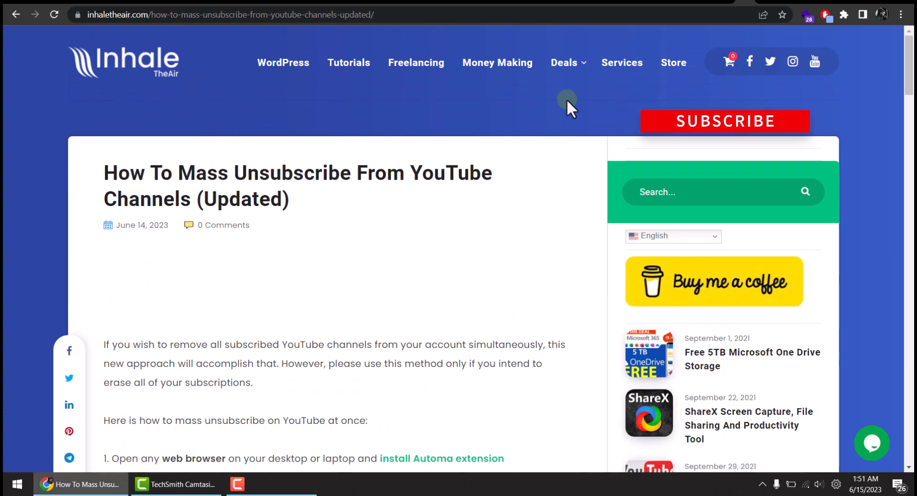
- Scroll the inhaletheair.com article to its numbered steps on installing Automa
{"action": "scroll", "scroll_direction": "down", "scroll_amount": 3}
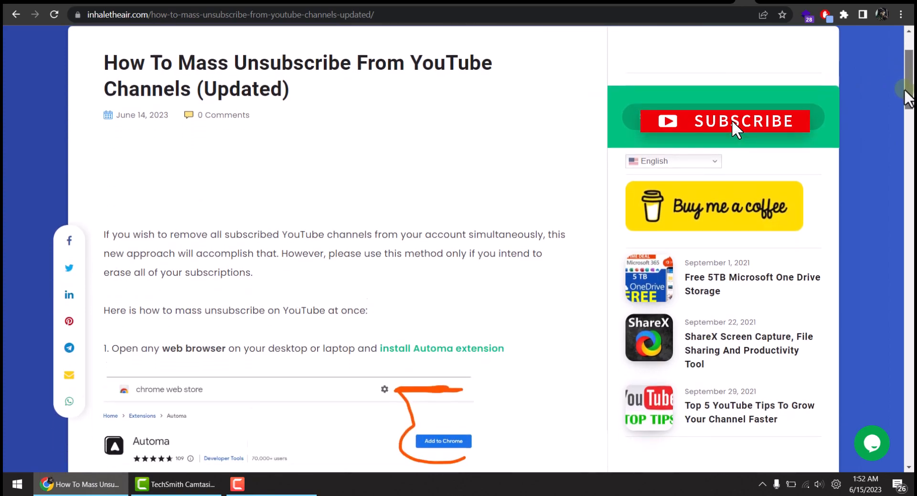
{"action": "scroll", "scroll_direction": "down", "scroll_amount": 3}
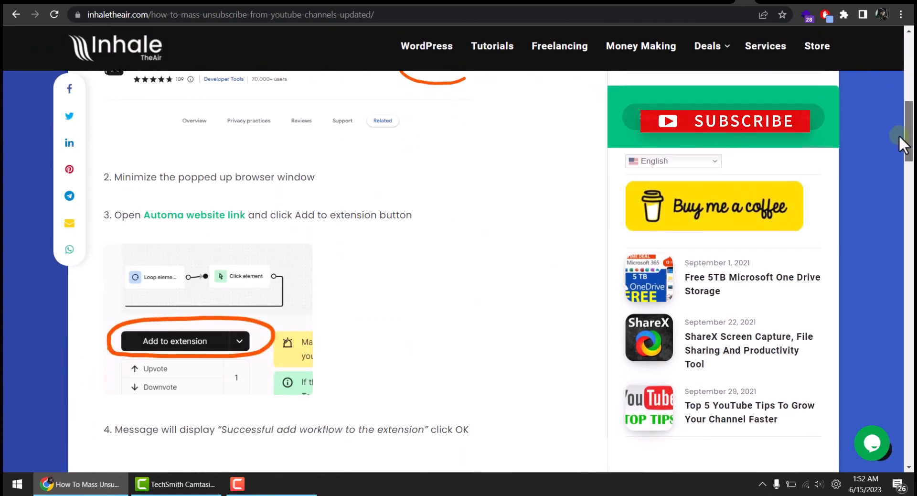
{"action": "scroll", "scroll_direction": "up", "scroll_amount": 3}
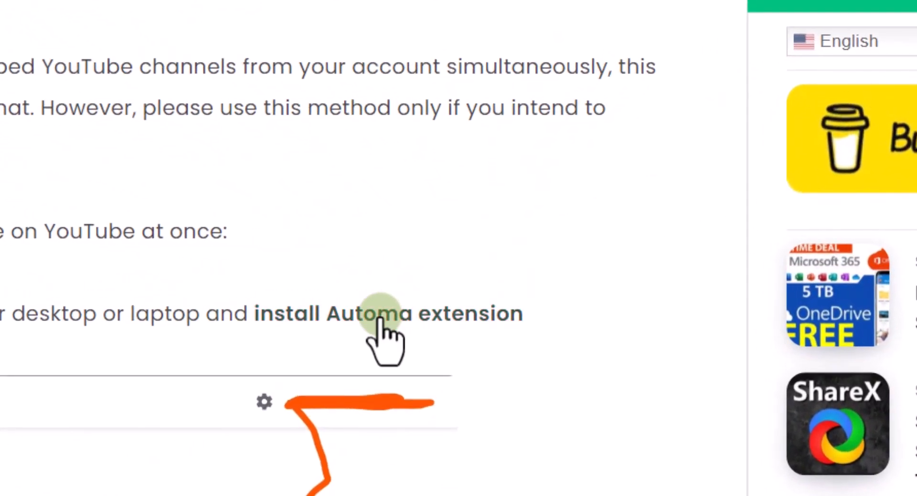
- Follow the article's link to the Chrome Web Store and add the Automa extension
{"action": "left_click", "coordinate": [388, 313]}
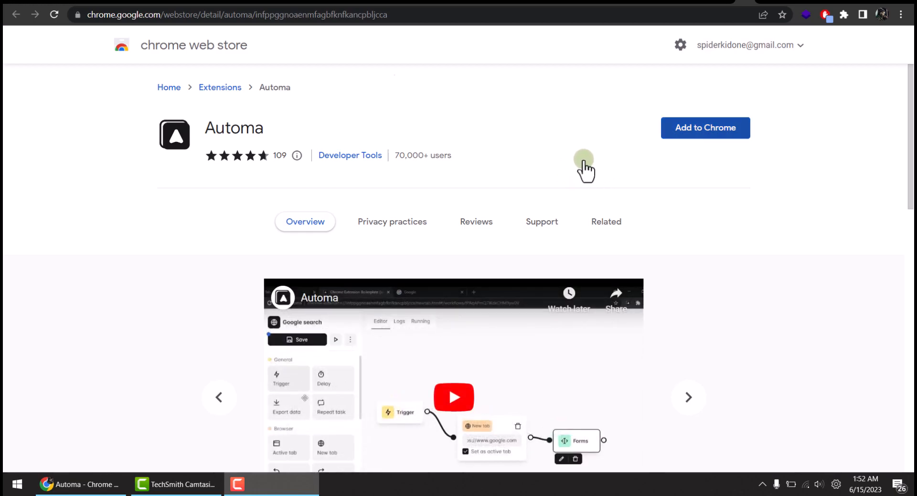
{"action": "left_click", "coordinate": [705, 127]}
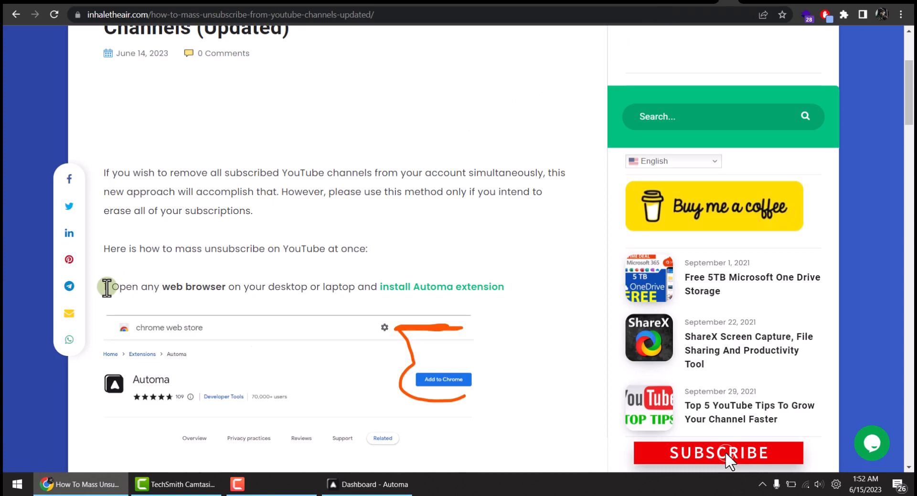
- Scroll the article down to step 3 with the Automa website link
{"action": "scroll", "scroll_direction": "down", "scroll_amount": 3}
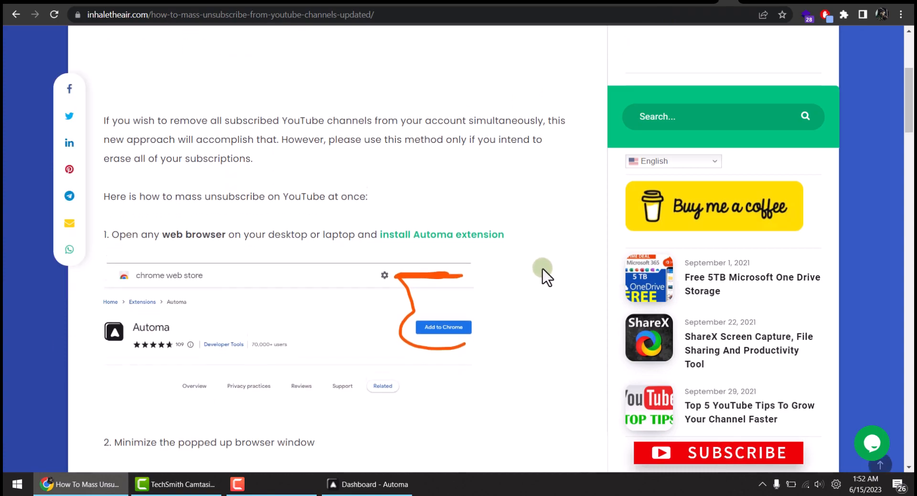
{"action": "scroll", "scroll_direction": "down", "scroll_amount": 3}
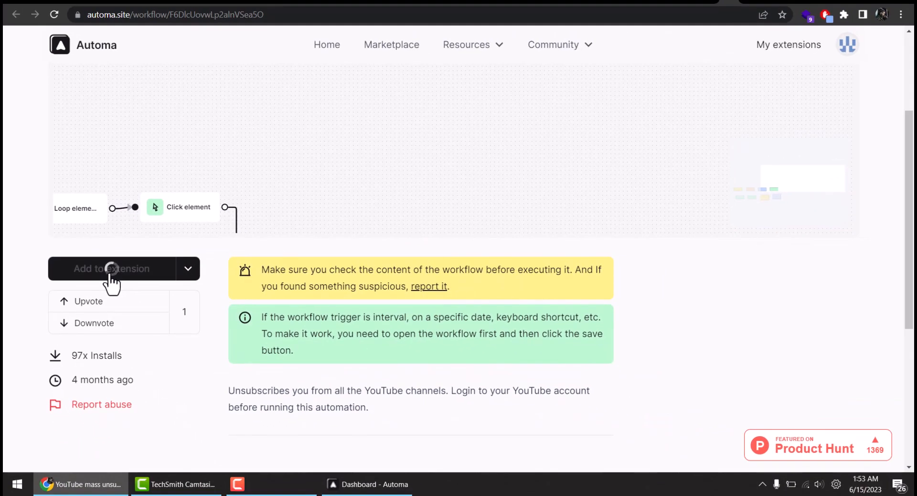
- Add the YouTube mass unsubscriber workflow to the extension and acknowledge the success alert
{"action": "left_click", "coordinate": [111, 269]}
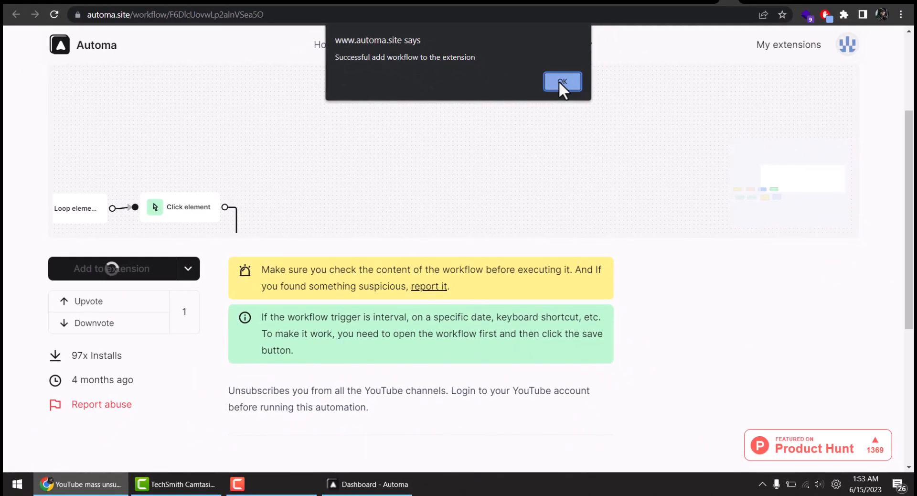
{"action": "left_click", "coordinate": [562, 82]}
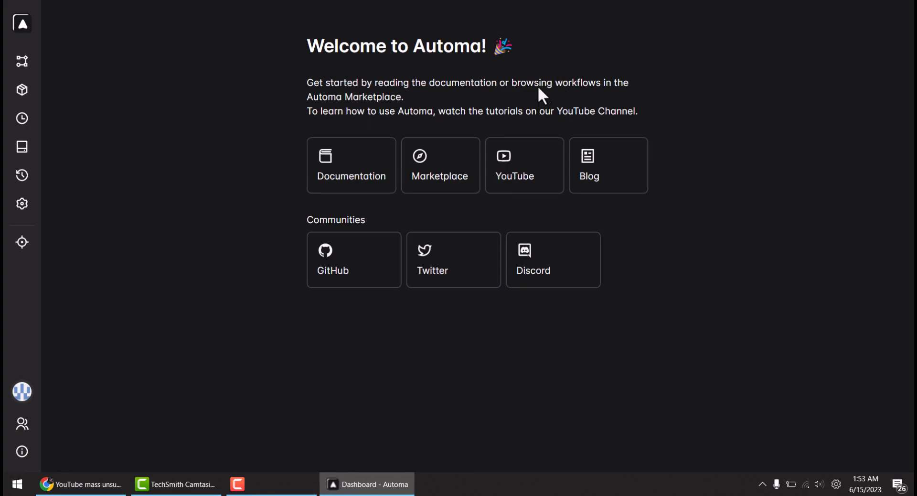
{"action": "mouse_move", "coordinate": [259, 162]}
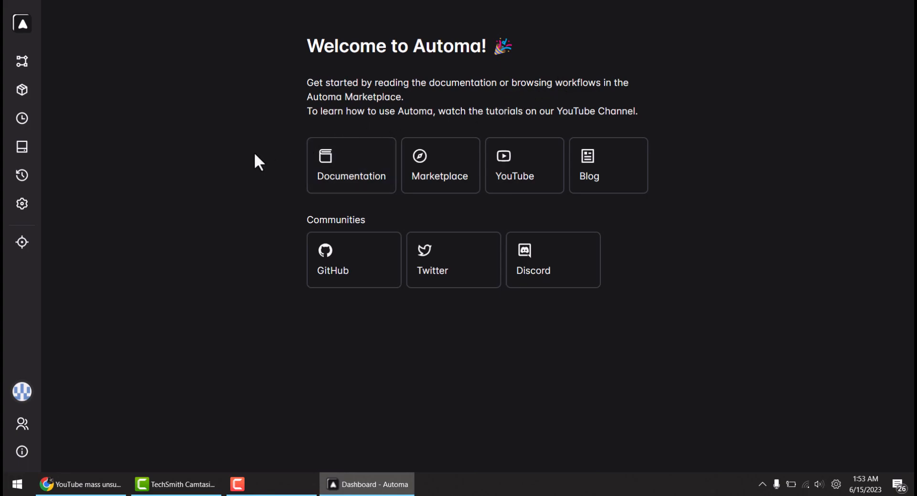
{"action": "mouse_move", "coordinate": [22, 61]}
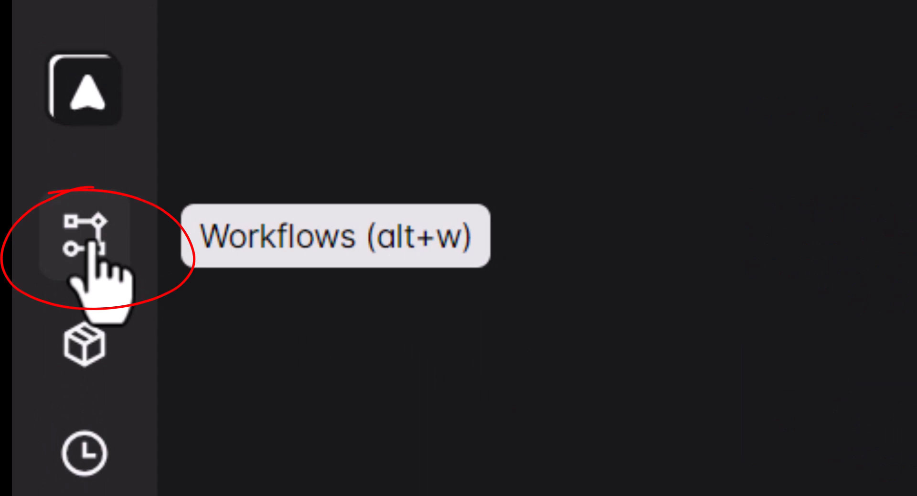
- Run the YouTube mass unsubscriber from Automa's saved workflows list
{"action": "left_click", "coordinate": [82, 237]}
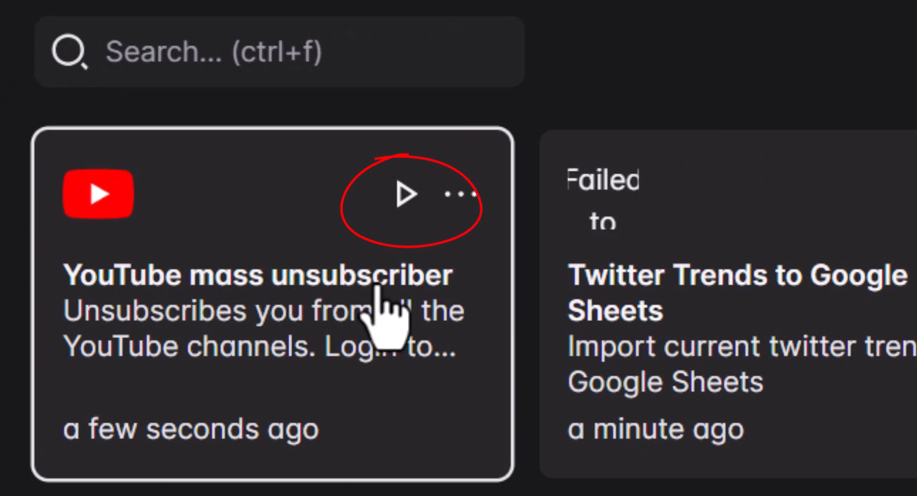
{"action": "left_click", "coordinate": [405, 194]}
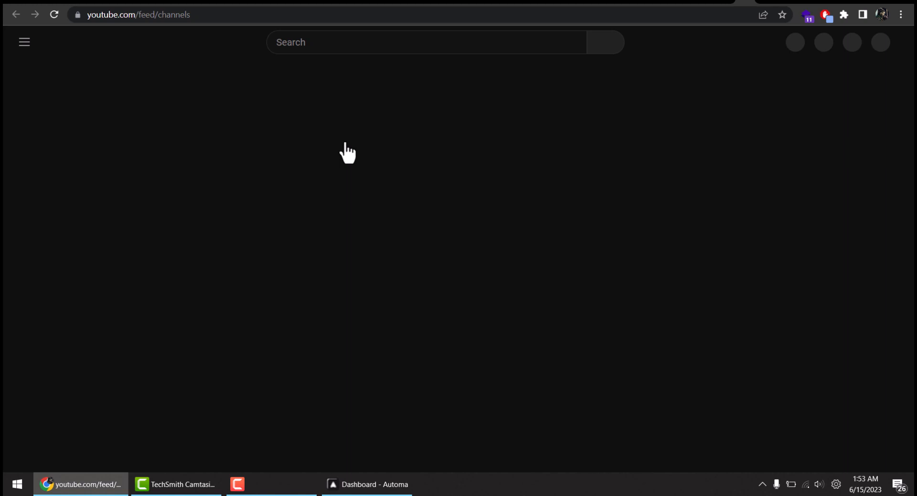
- Unsubscribe from the first two channels via their Subscribed menus and continue down the list
{"action": "left_click", "coordinate": [796, 109]}
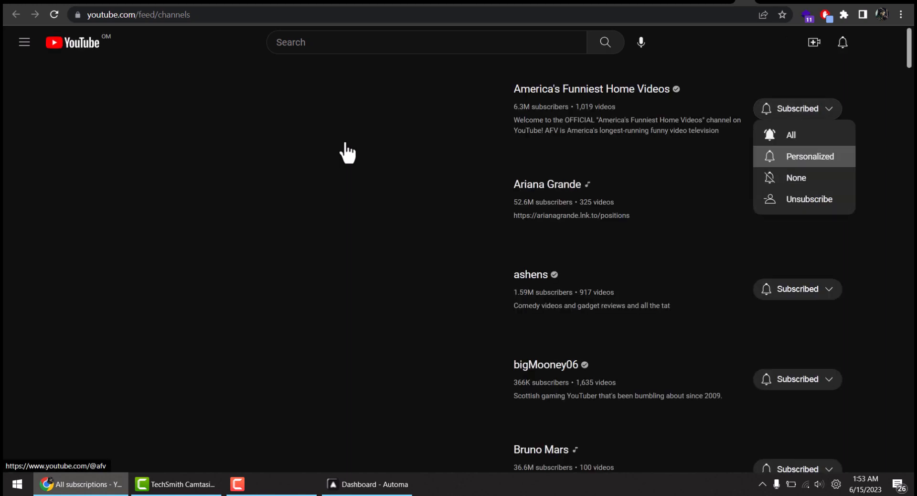
{"action": "left_click", "coordinate": [809, 198]}
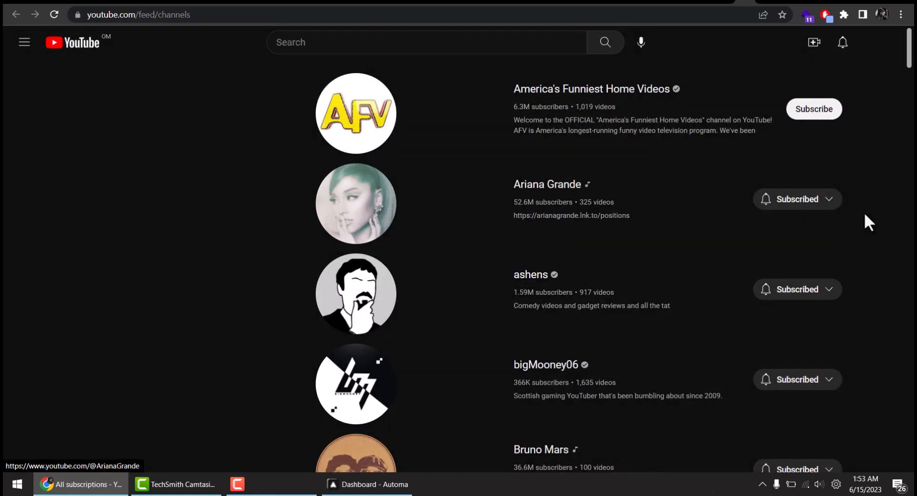
{"action": "left_click", "coordinate": [796, 199]}
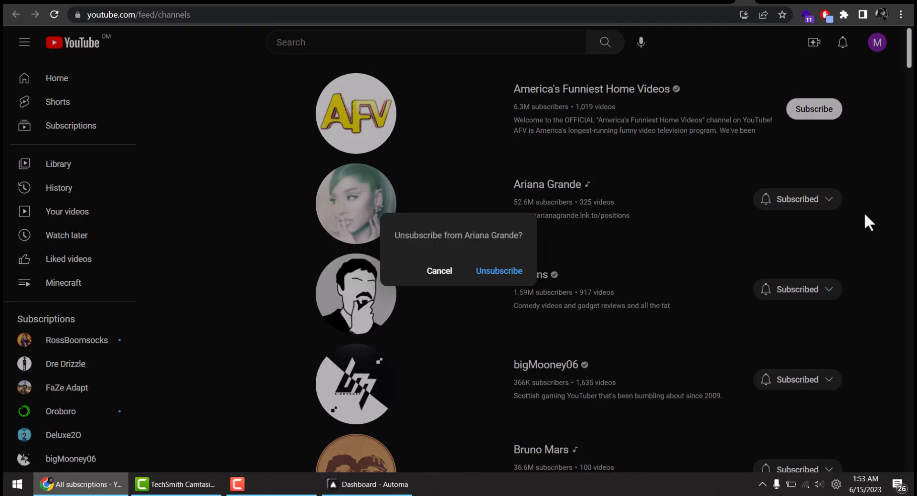
{"action": "left_click", "coordinate": [499, 270]}
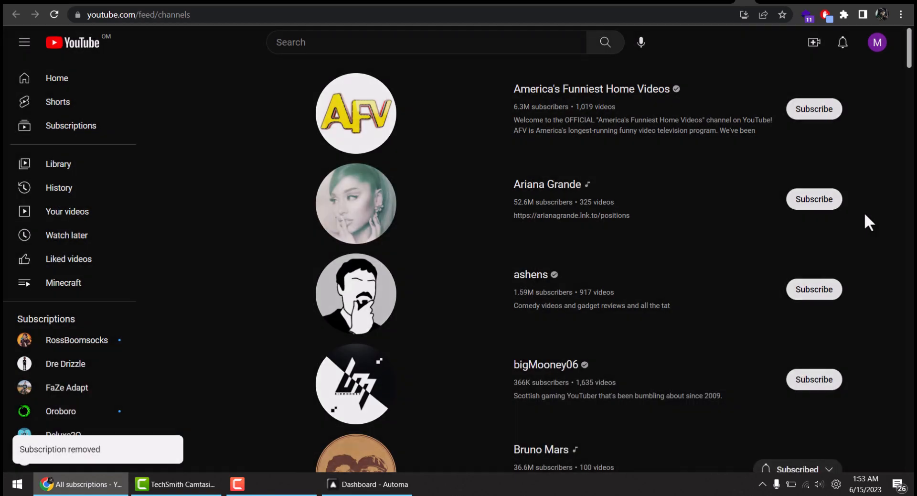
{"action": "scroll", "scroll_direction": "down", "scroll_amount": 3}
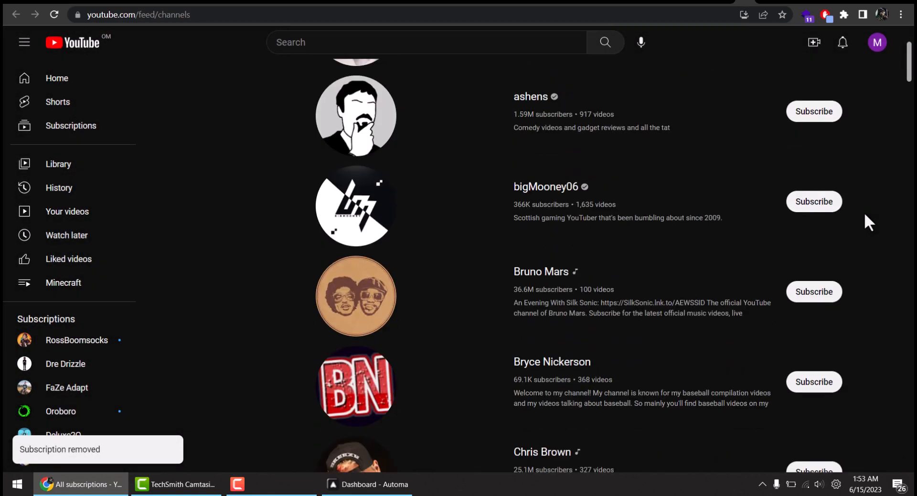
{"action": "scroll", "scroll_direction": "down", "scroll_amount": 3}
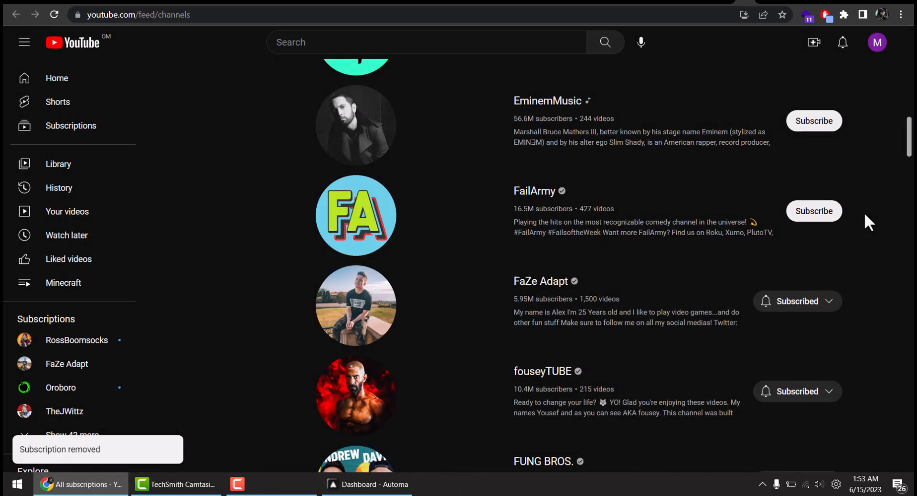
{"action": "scroll", "scroll_direction": "down", "scroll_amount": 3}
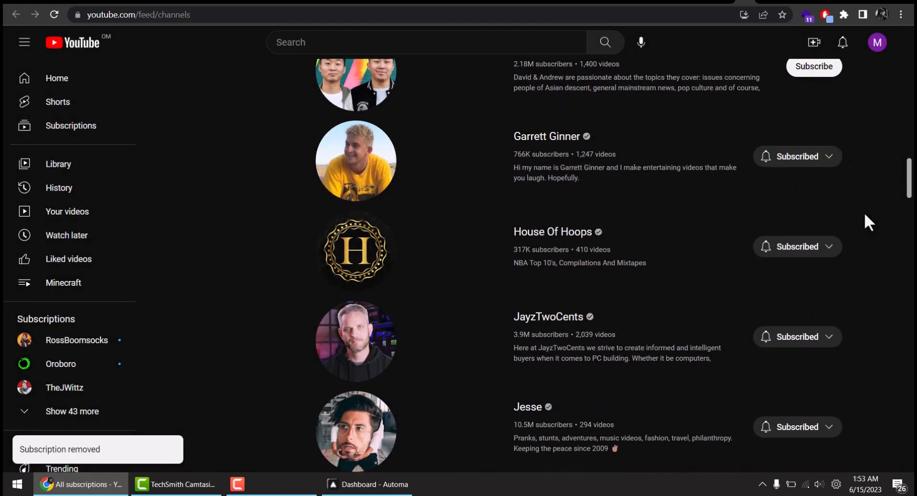